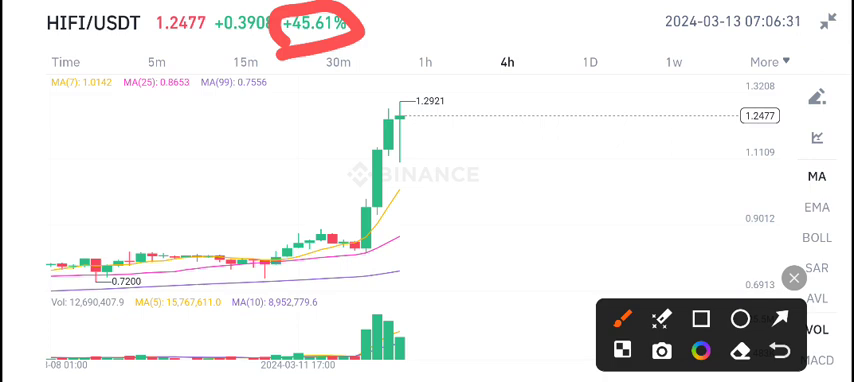
# Draw a red stroke under the breakout candle where the +45% green run begins.
pyautogui.moveTo(320, 228); pyautogui.dragTo(400, 228)
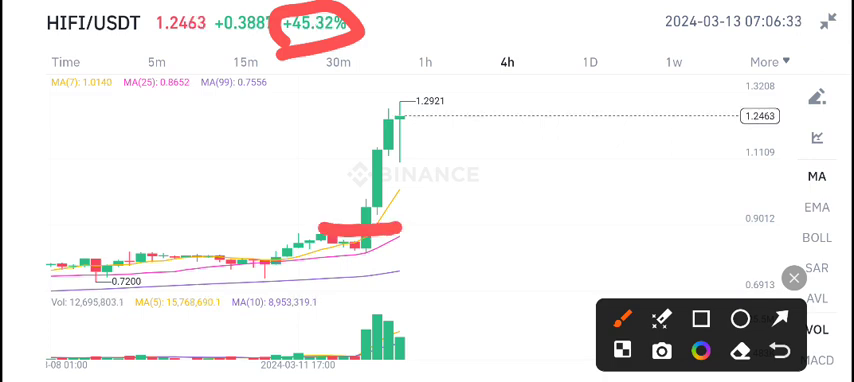